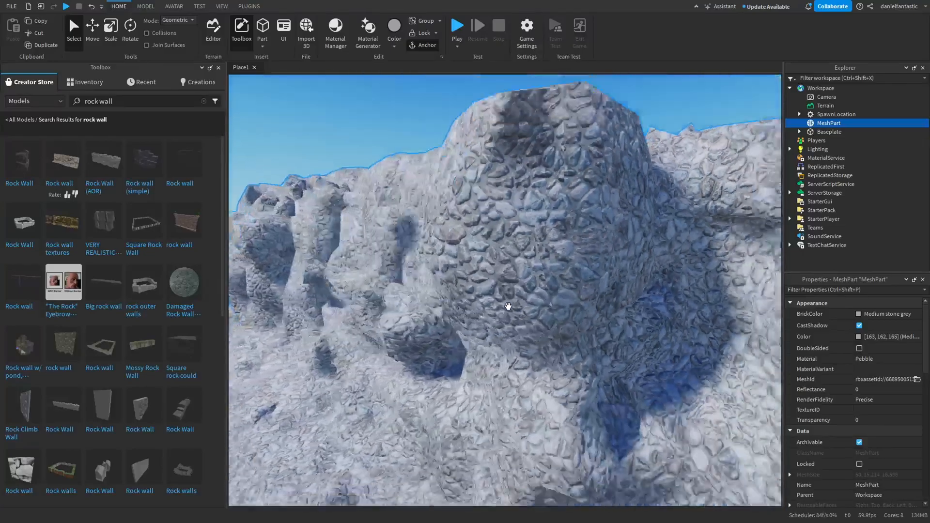
Search Poly Haven for 'rock texture', bringing up 276 rock and stone results.
scroll(down, 3)
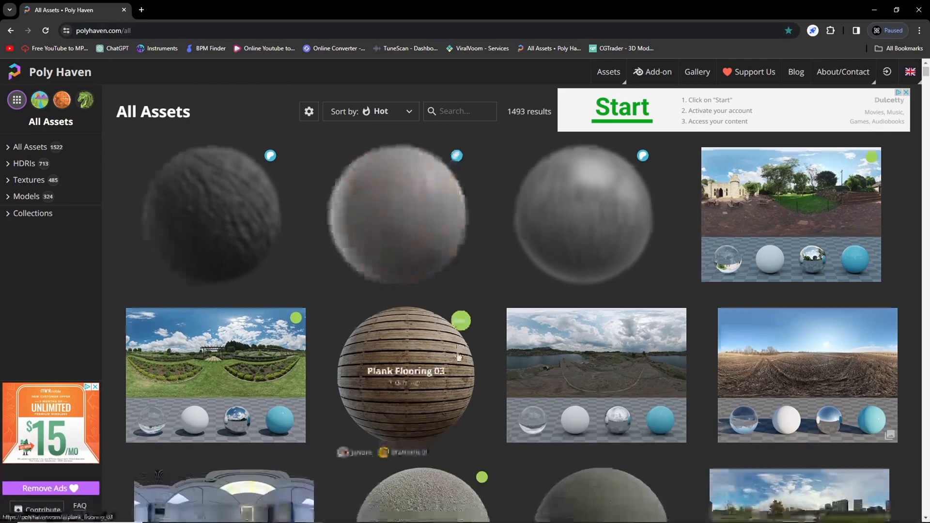
scroll(down, 3)
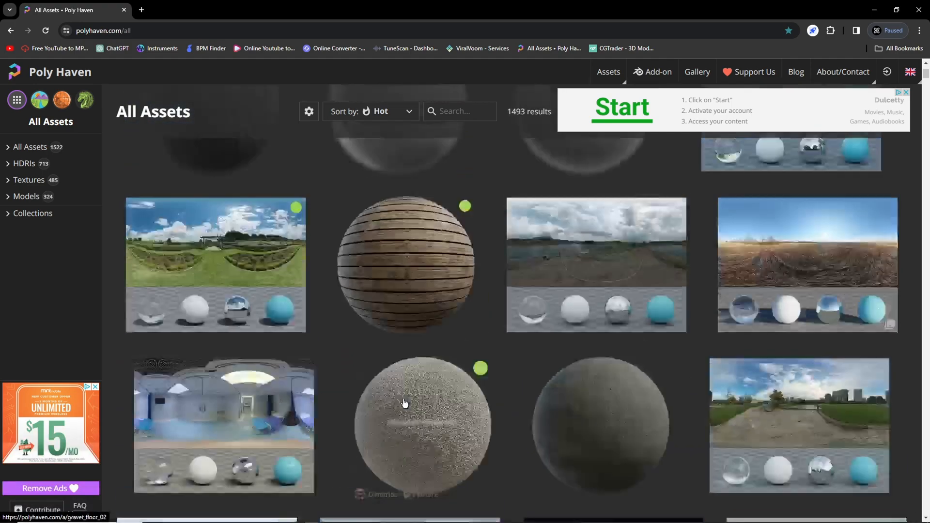
scroll(down, 3)
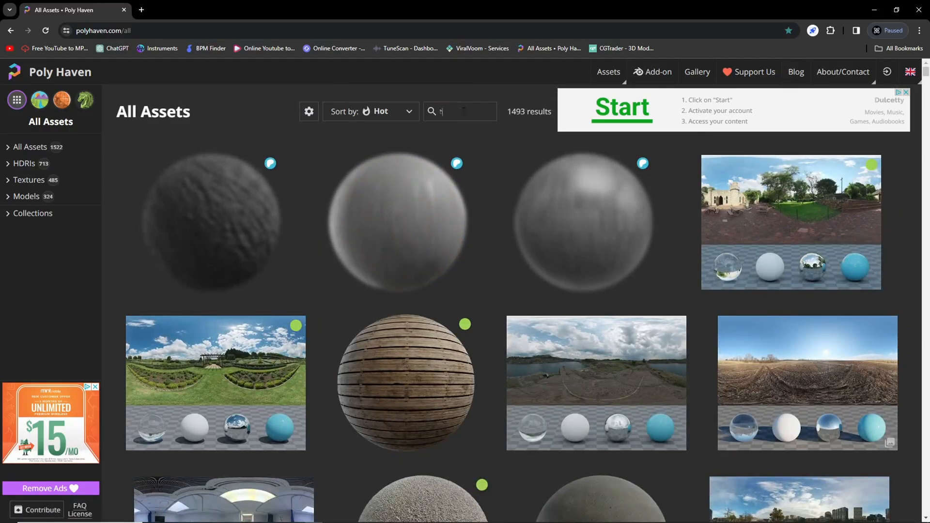
text(rock te)
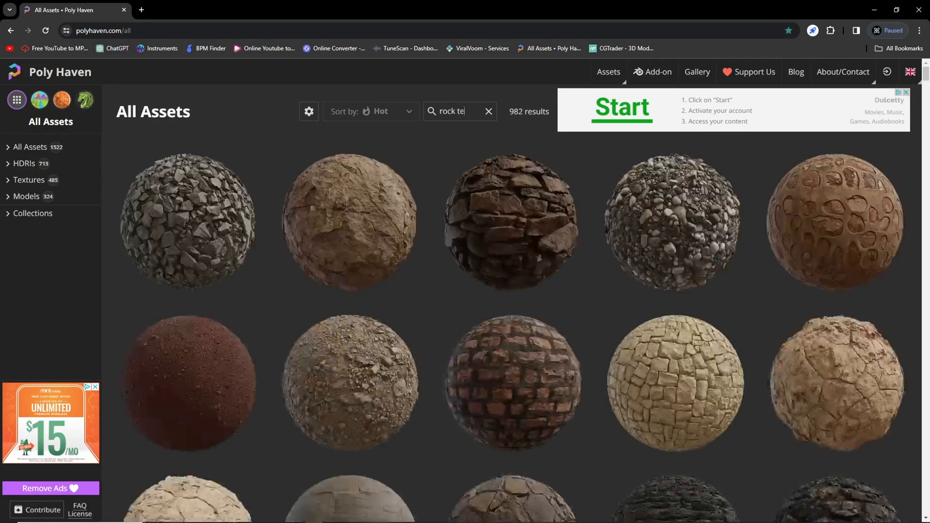
text(xture)
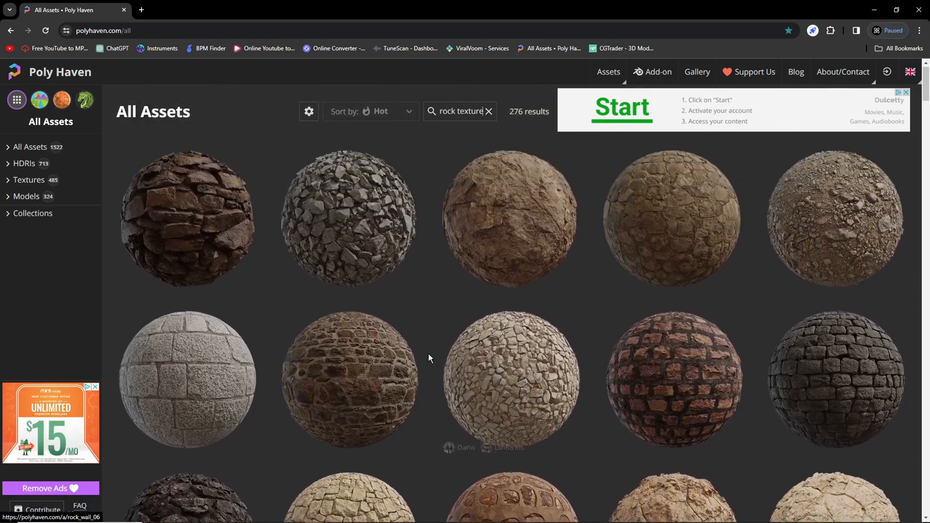
mouse_move(187, 228)
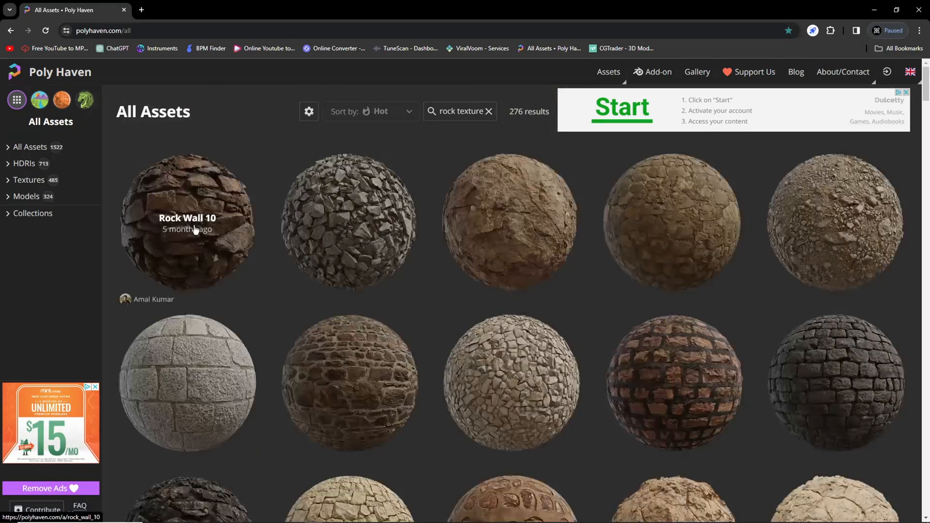
Open Rock Wall 10 and load its 2K diffuse map PNG in a new tab.
click(187, 221)
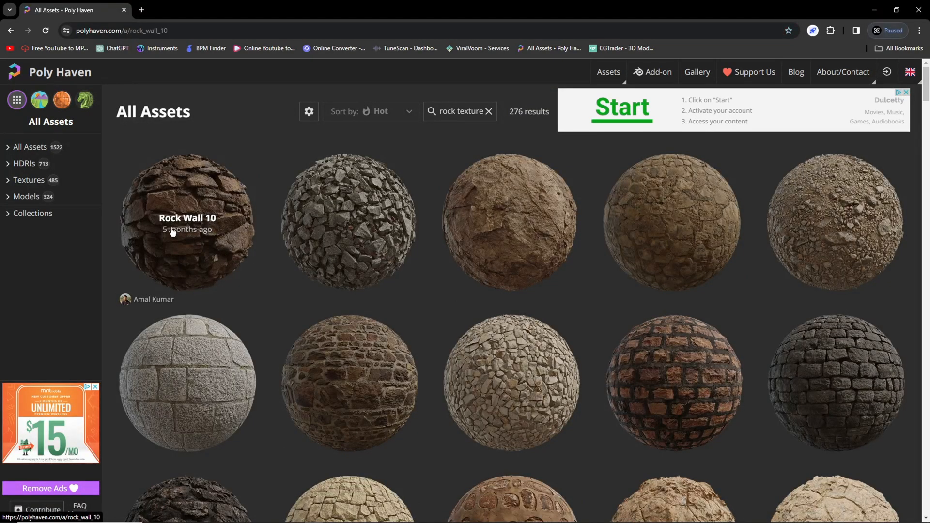
click(187, 221)
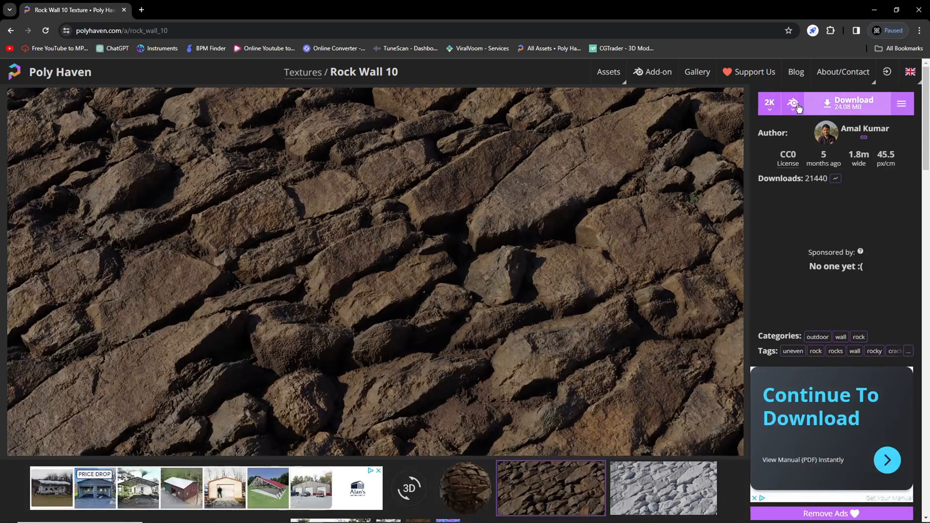
click(769, 103)
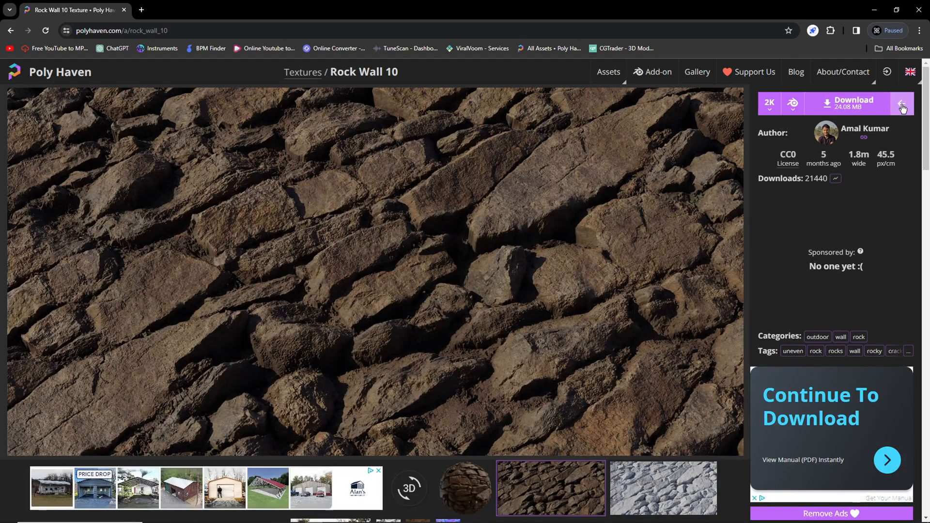
click(901, 103)
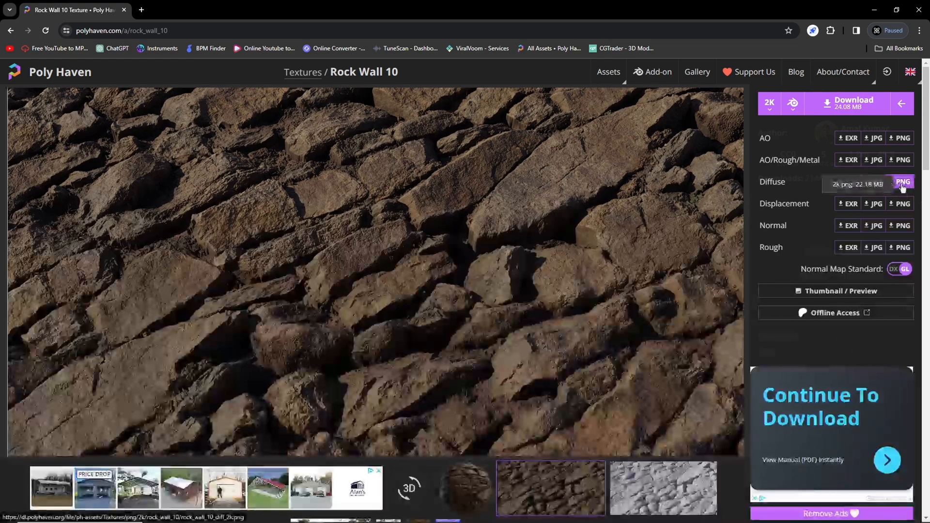
click(902, 182)
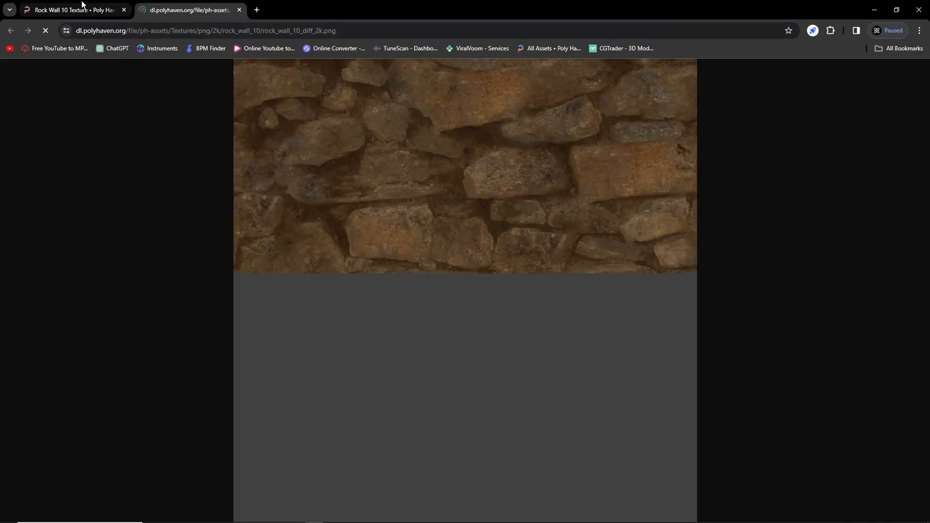
Open the Rock Wall 10 roughness PNG, then start saving the diffuse map.
click(71, 10)
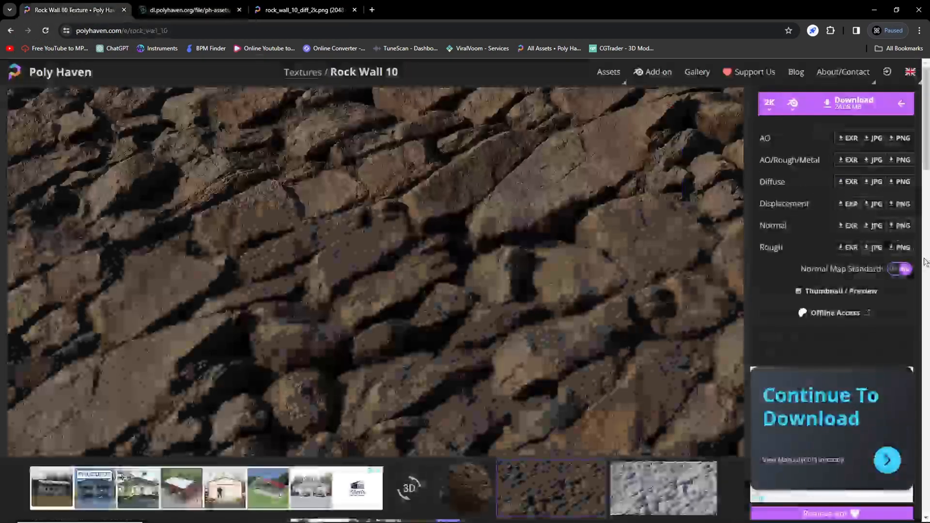
click(902, 247)
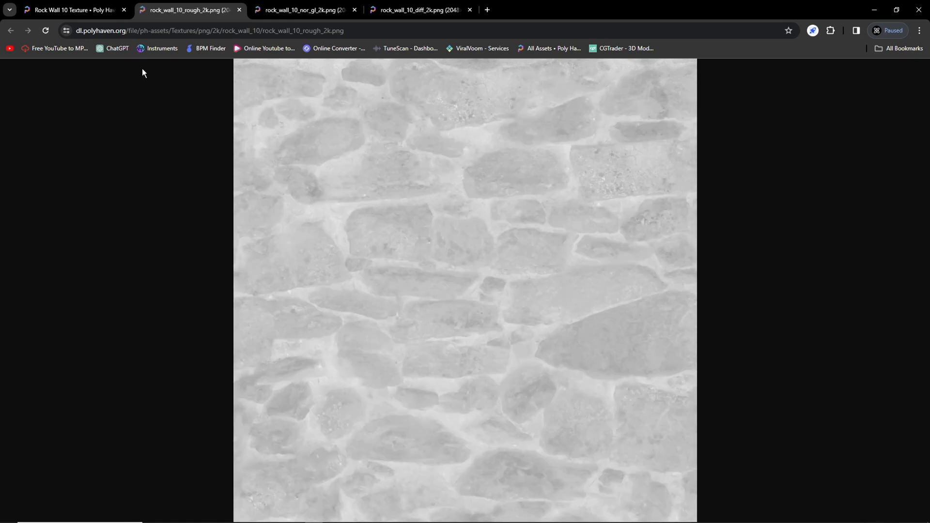
click(418, 9)
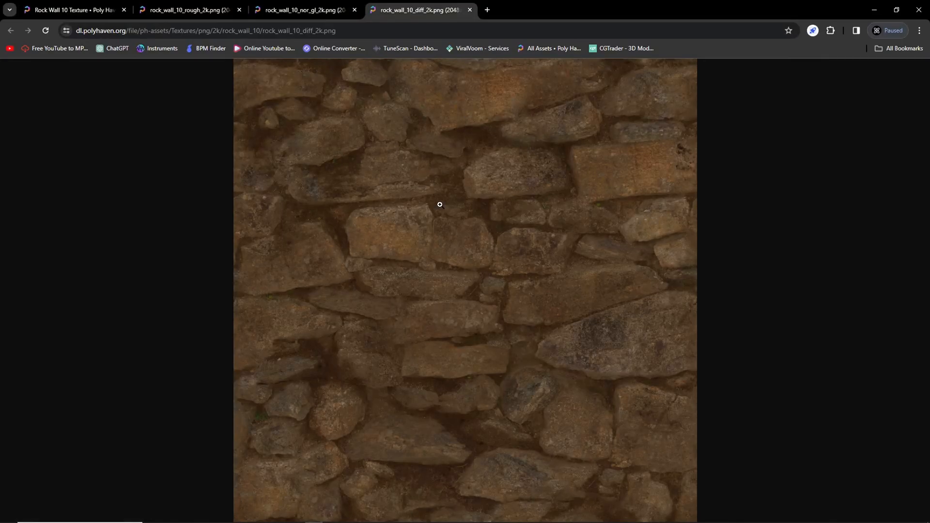
key(ctrl+s)
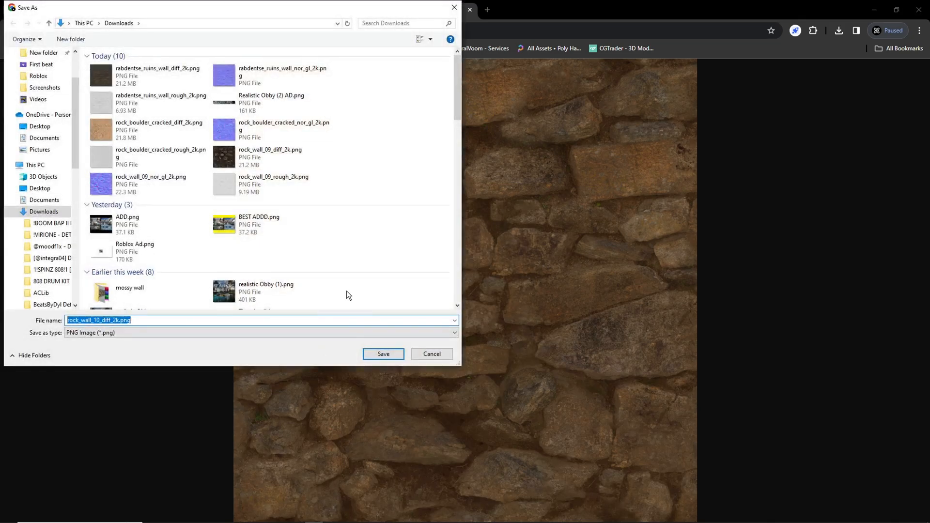
Save the diffuse map into a new Downloads folder named 'Rock wall textue'.
click(69, 39)
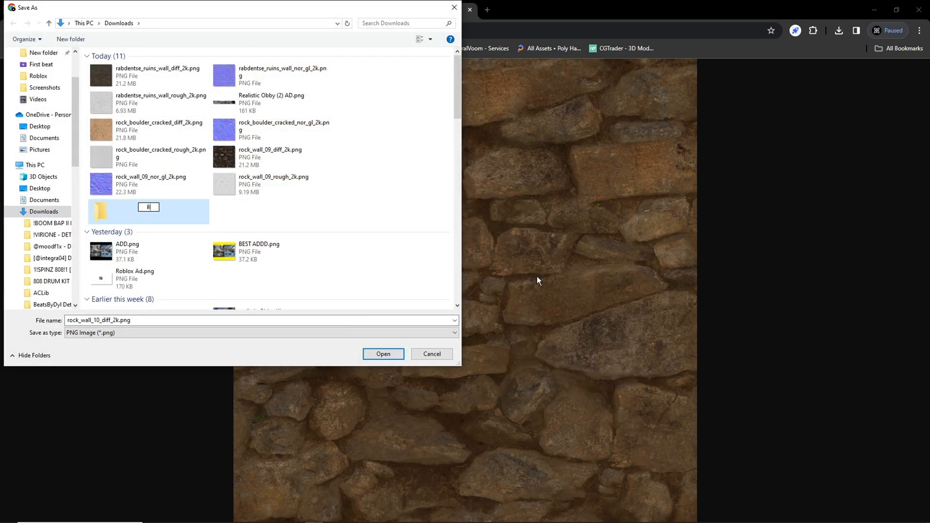
text(Rock wall textue)
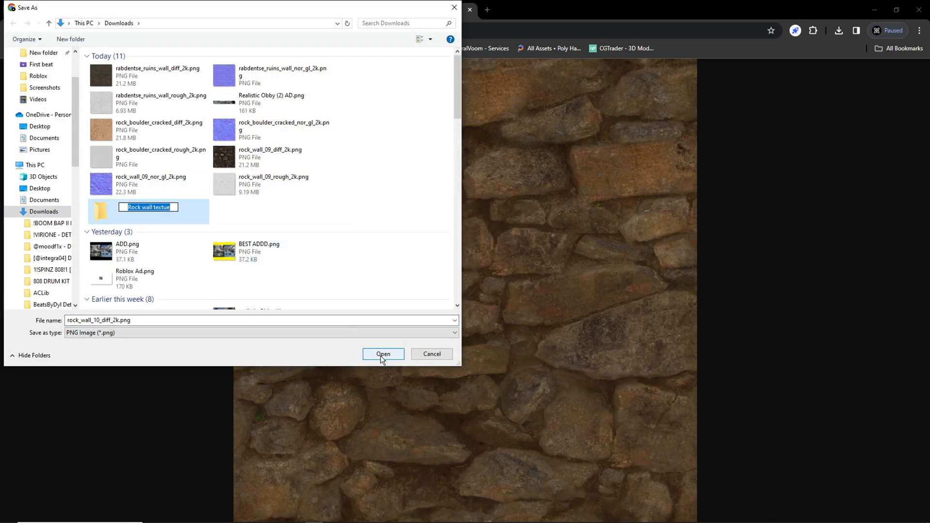
click(383, 354)
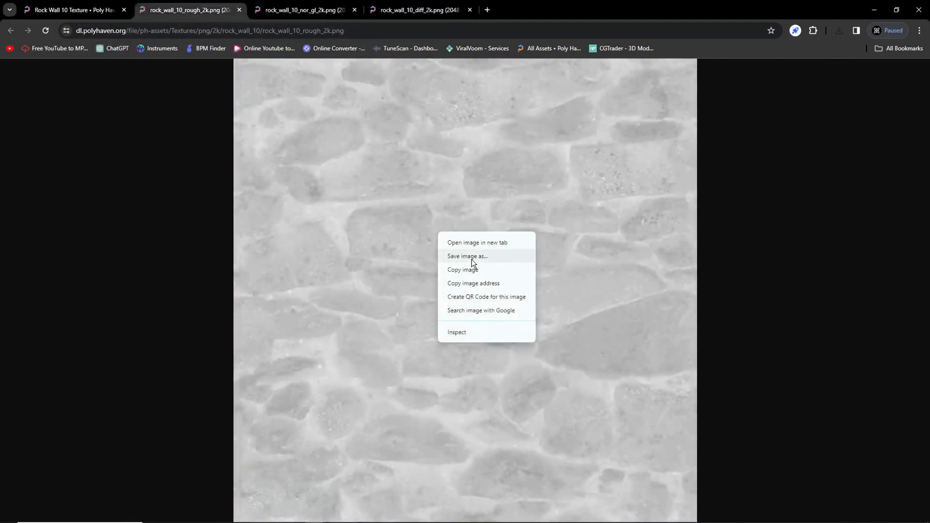
click(71, 10)
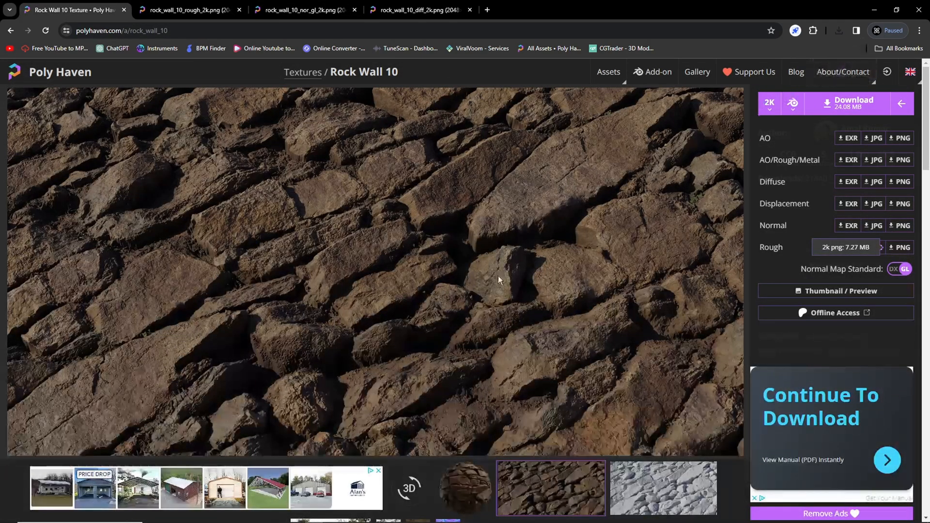
click(303, 10)
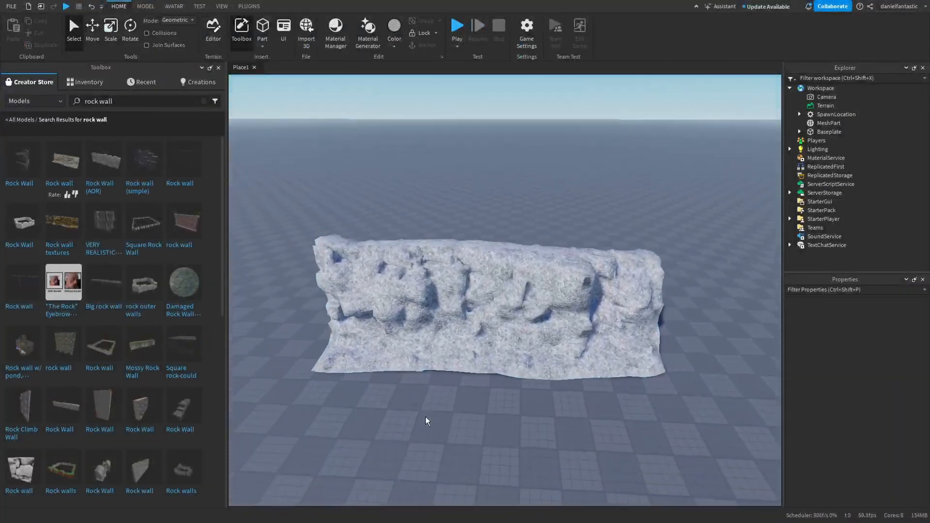
Select the rock-wall MeshPart and insert a SurfaceAppearance child under it.
click(475, 297)
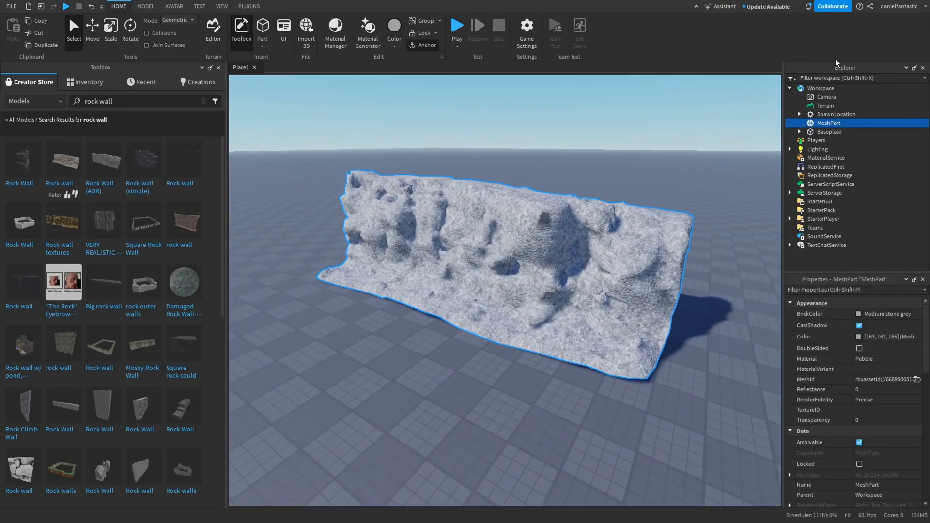
click(221, 6)
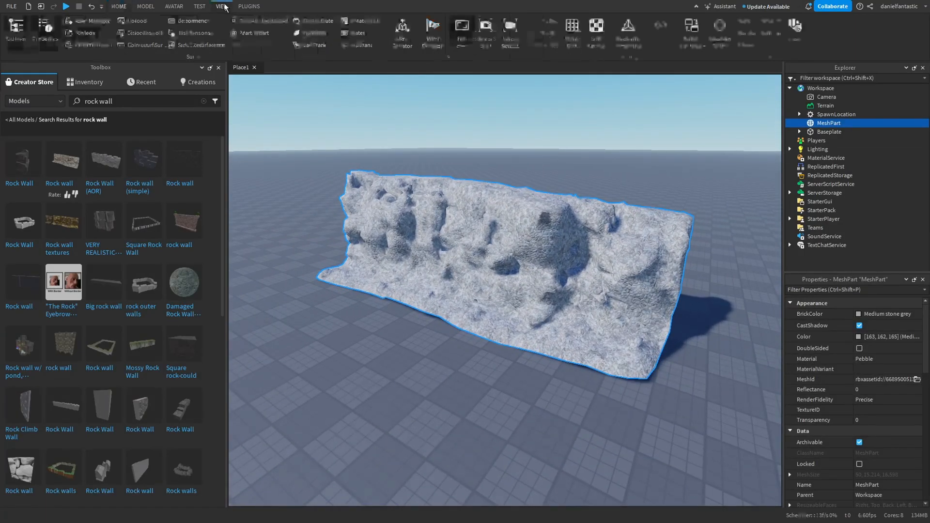
click(222, 7)
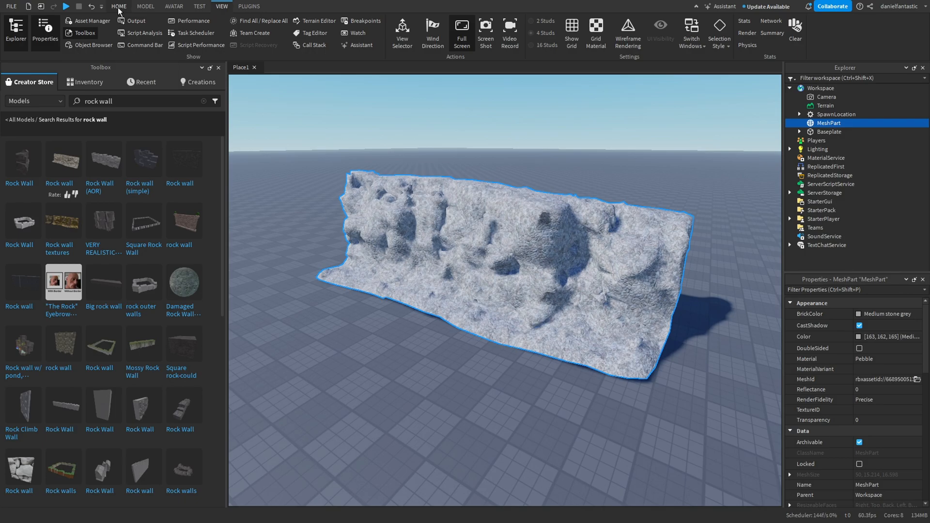
click(118, 6)
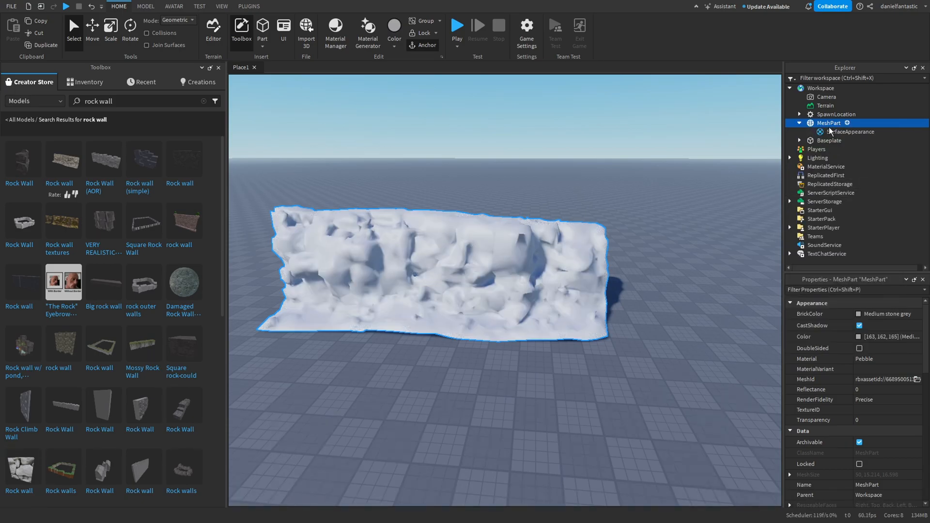
Inspect the SurfaceAppearance's empty ColorMap, MetalnessMap, NormalMap and RoughnessMap properties.
click(853, 132)
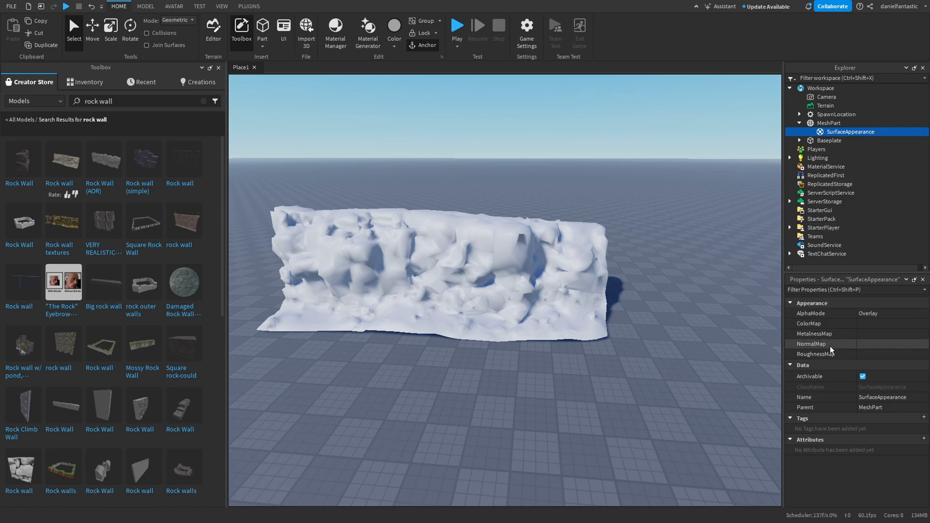
mouse_move(878, 328)
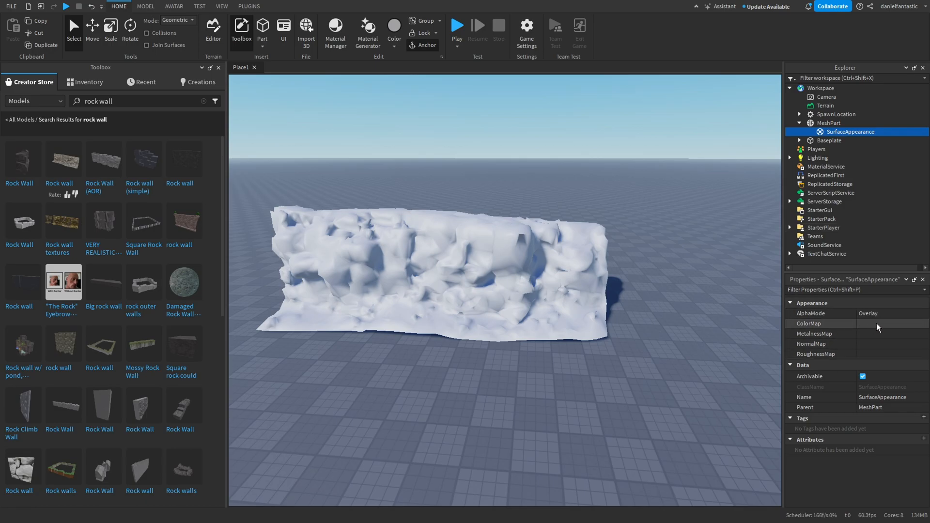
click(822, 323)
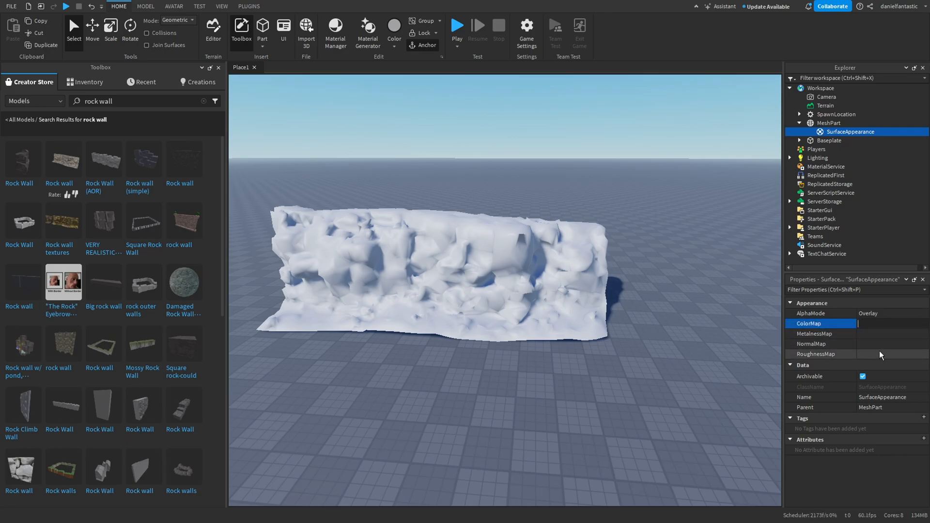
click(536, 263)
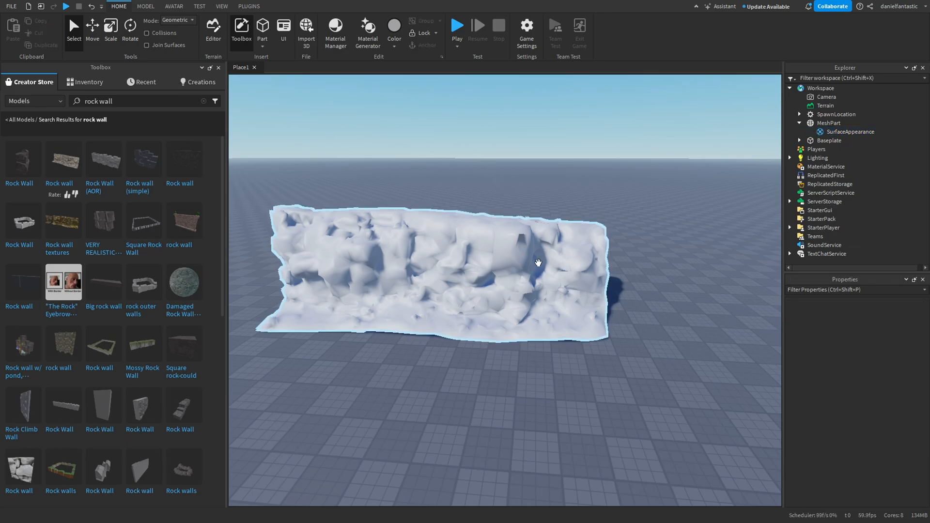
click(854, 131)
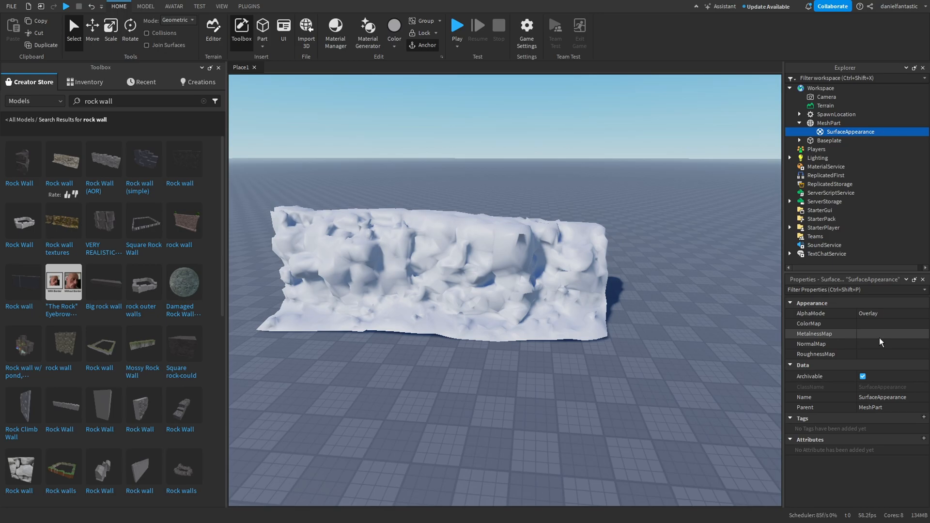
Publish the rock wall place to Roblox as a newly created game.
click(822, 324)
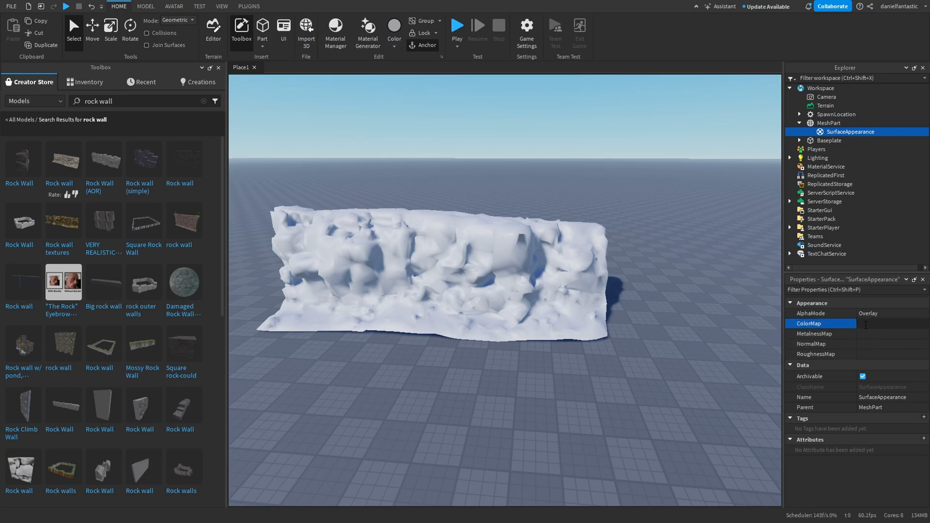
click(11, 6)
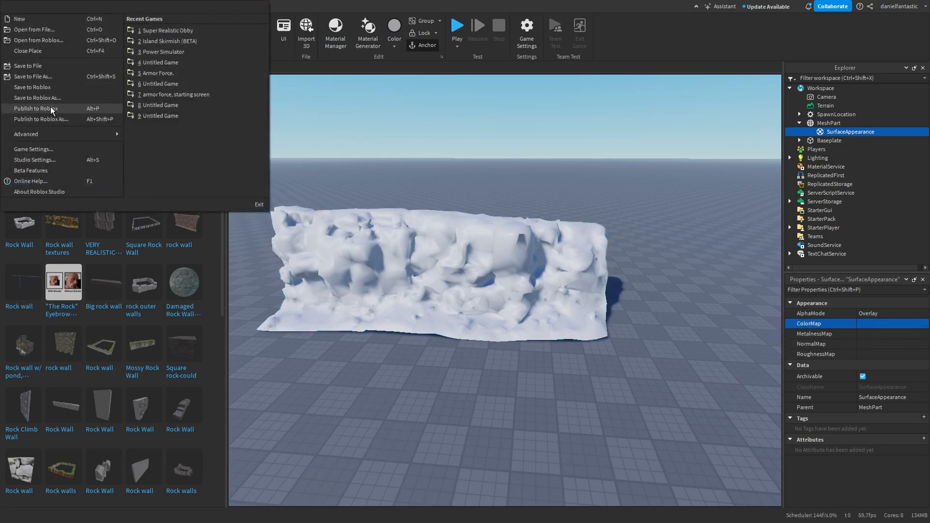
click(40, 109)
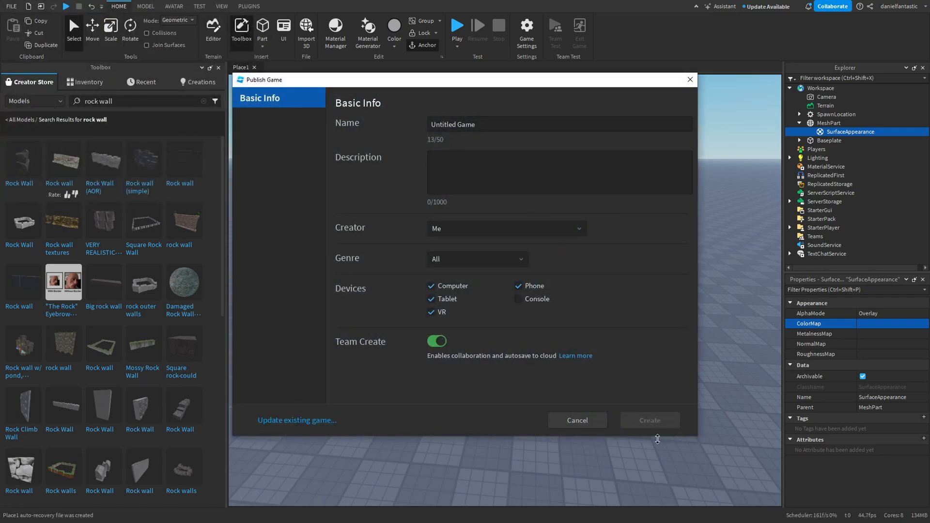
click(648, 420)
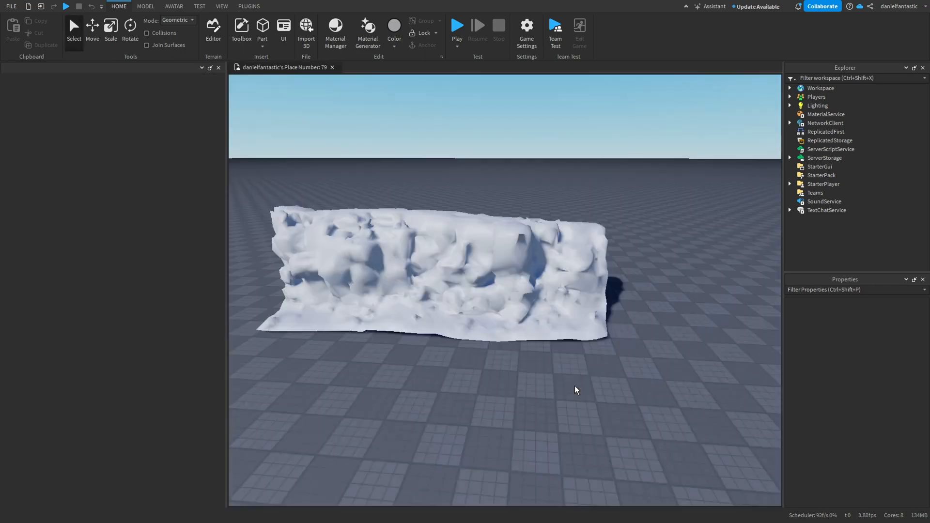
Upload rock_wall_10_diff_2k.png from 'Rock wall textue' as the SurfaceAppearance ColorMap.
click(240, 30)
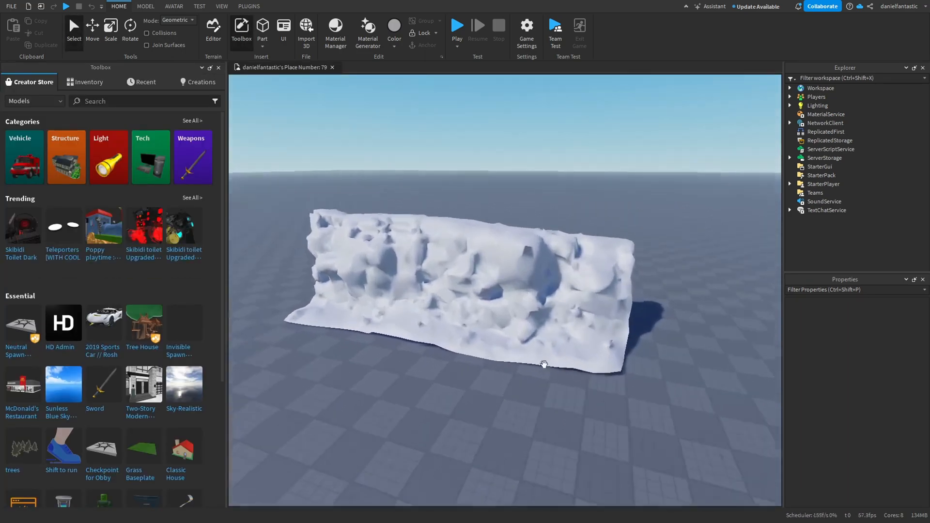
click(457, 279)
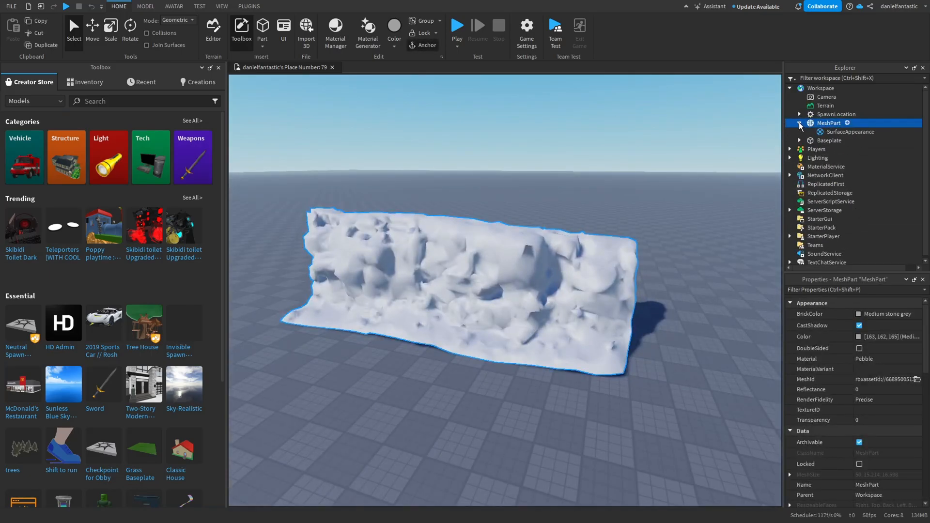
click(853, 132)
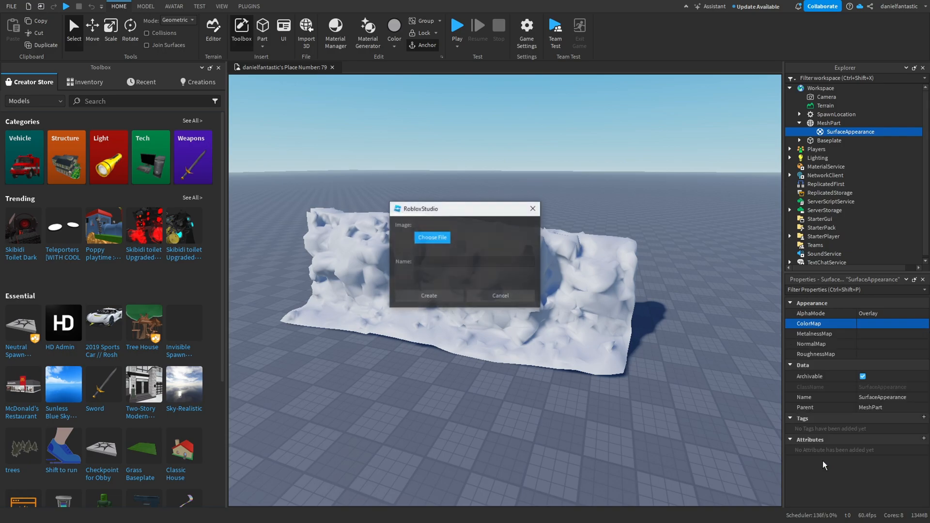
click(431, 237)
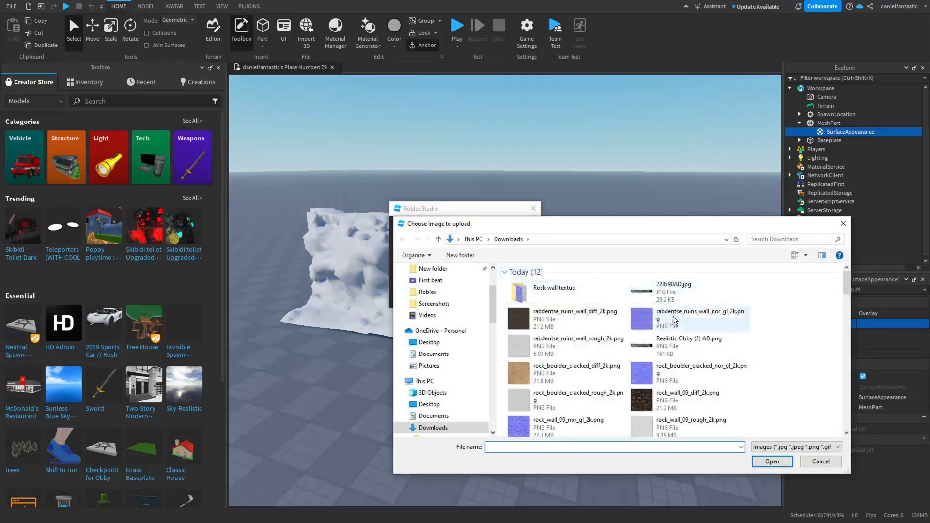
double_click(554, 288)
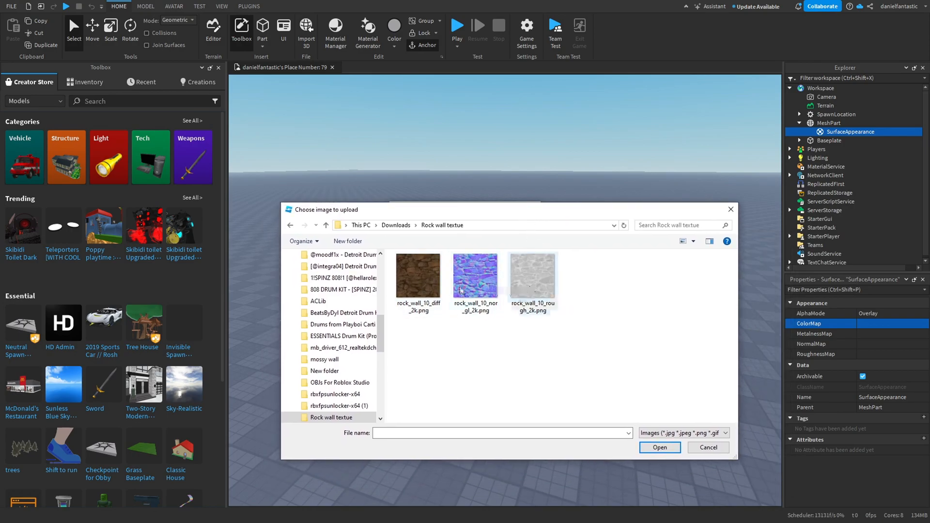
click(418, 275)
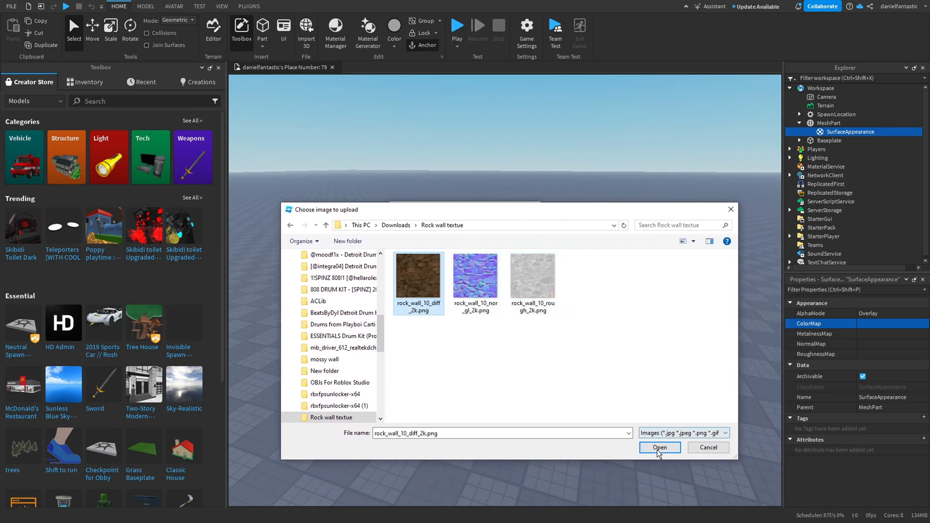
click(659, 447)
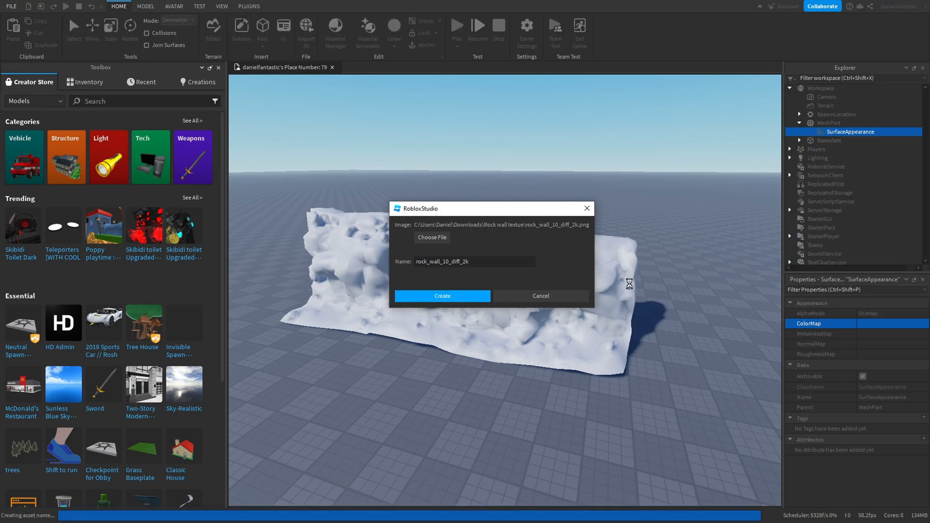
mouse_move(645, 275)
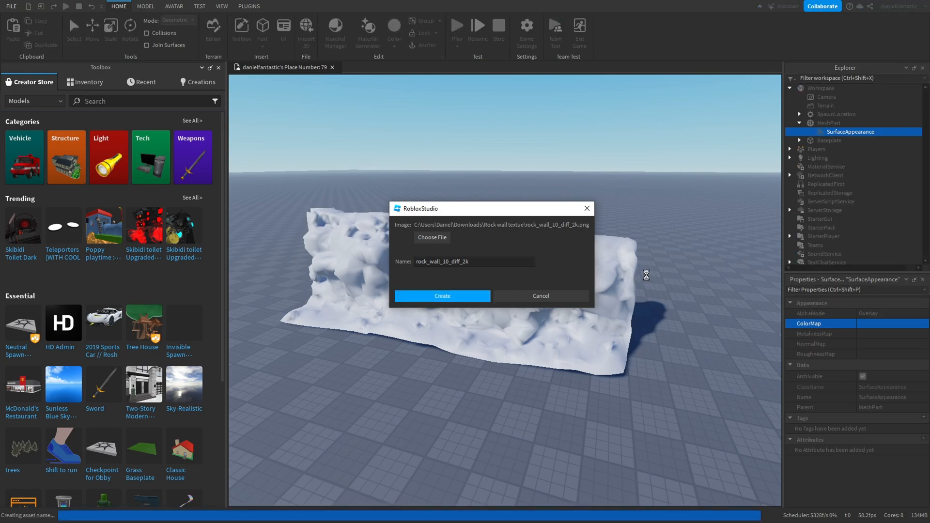
click(442, 296)
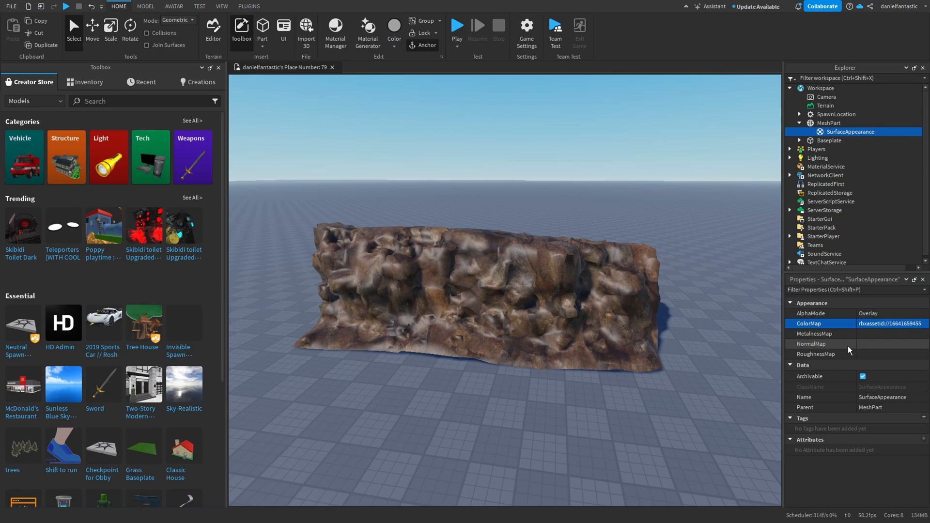
Upload rock_wall_10_nor_gl_2k.png as the SurfaceAppearance NormalMap.
click(811, 344)
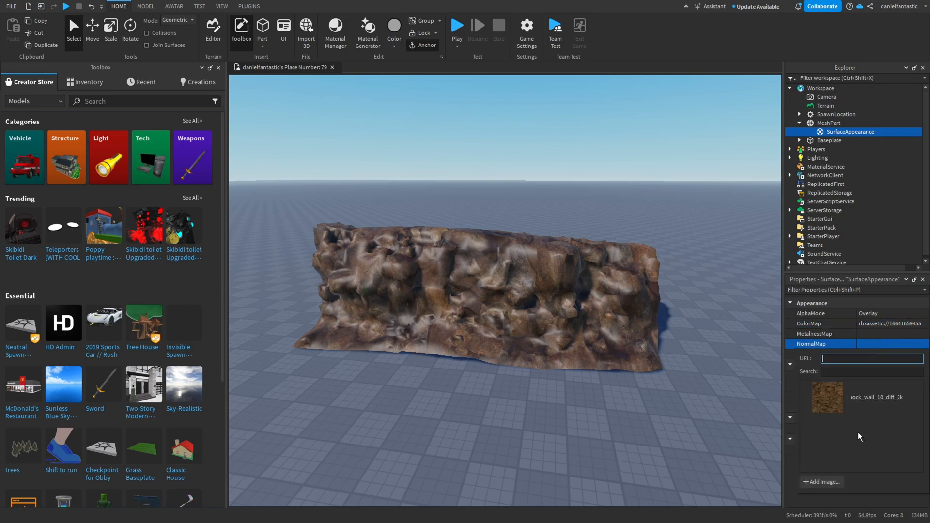
click(822, 481)
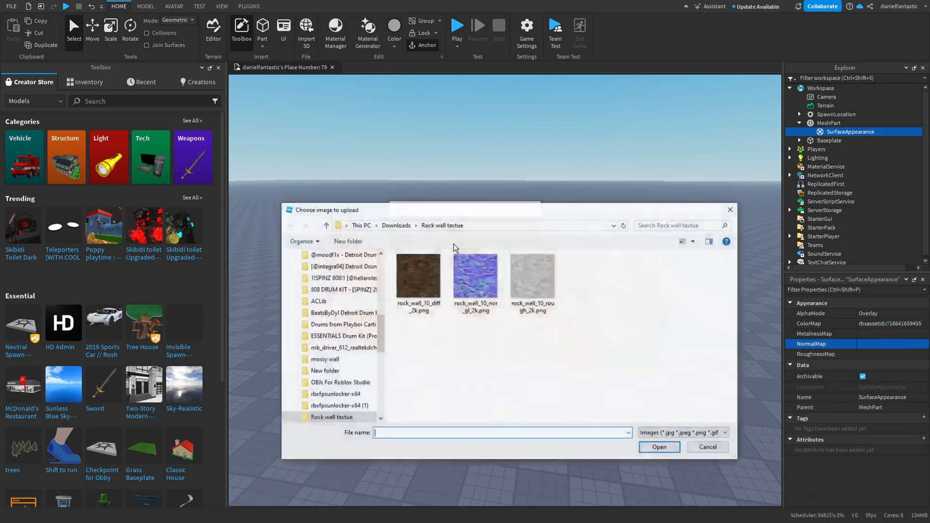
mouse_move(475, 272)
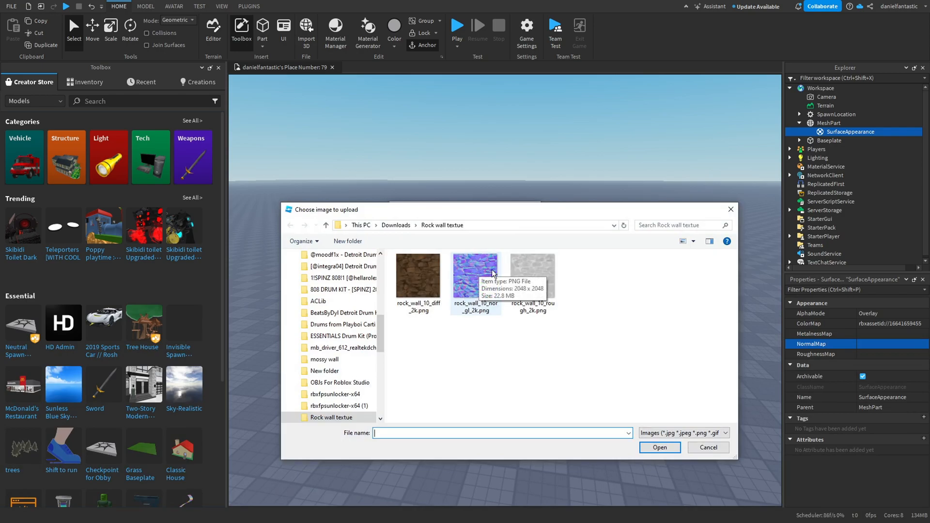
click(475, 276)
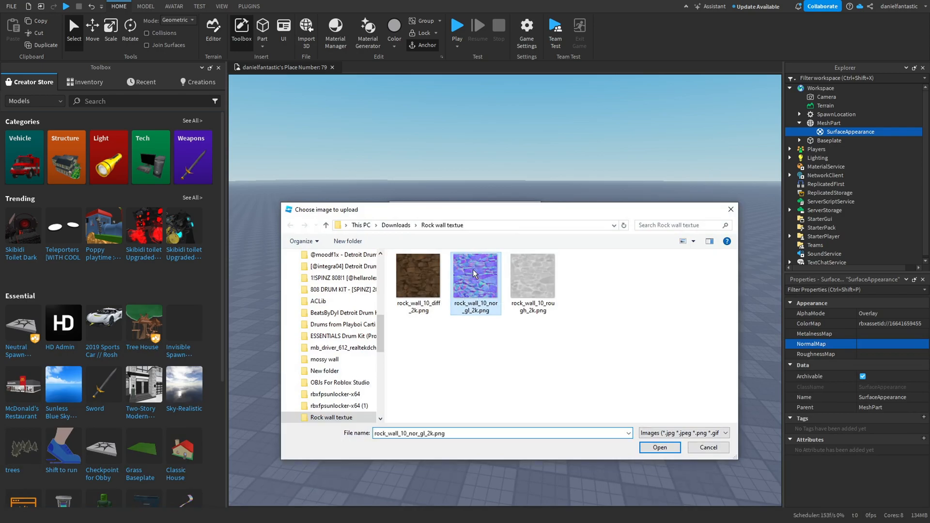
click(658, 447)
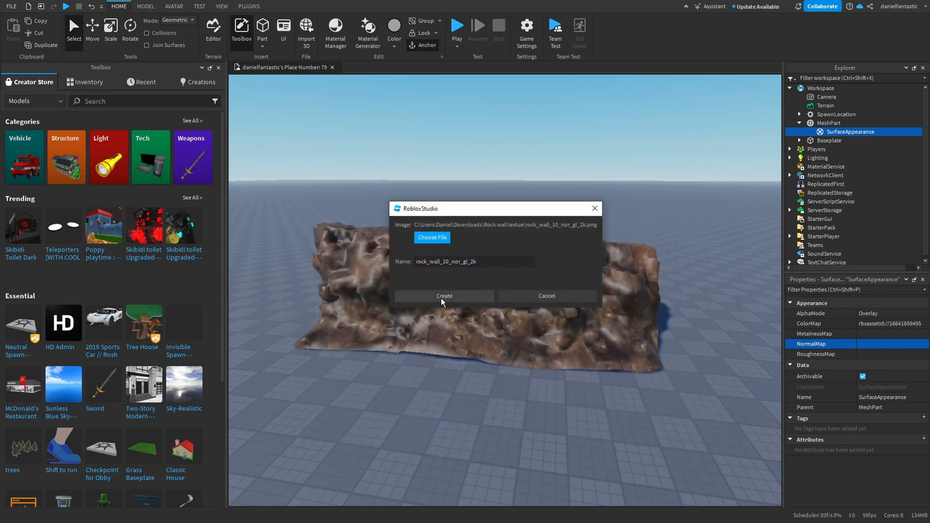
click(444, 296)
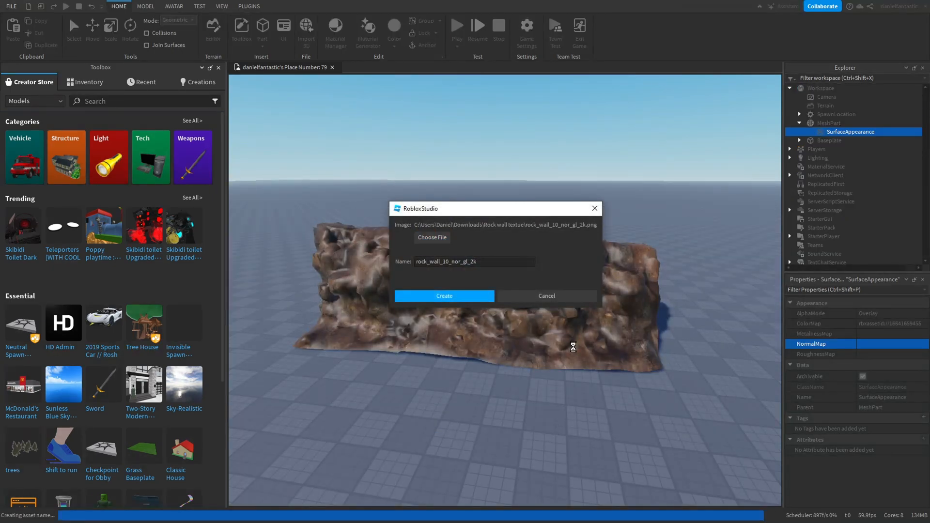
click(444, 296)
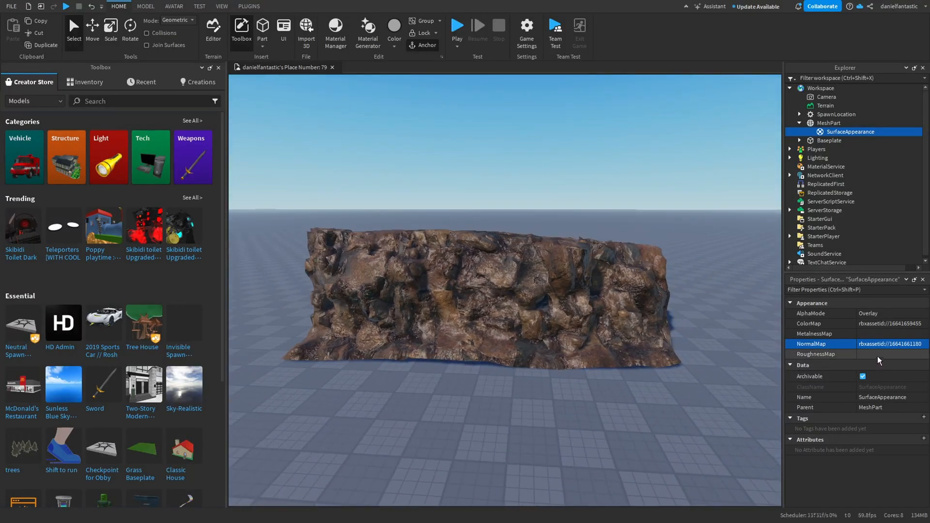
Upload rock_wall_10_rough_2k.png as the SurfaceAppearance RoughnessMap.
click(821, 354)
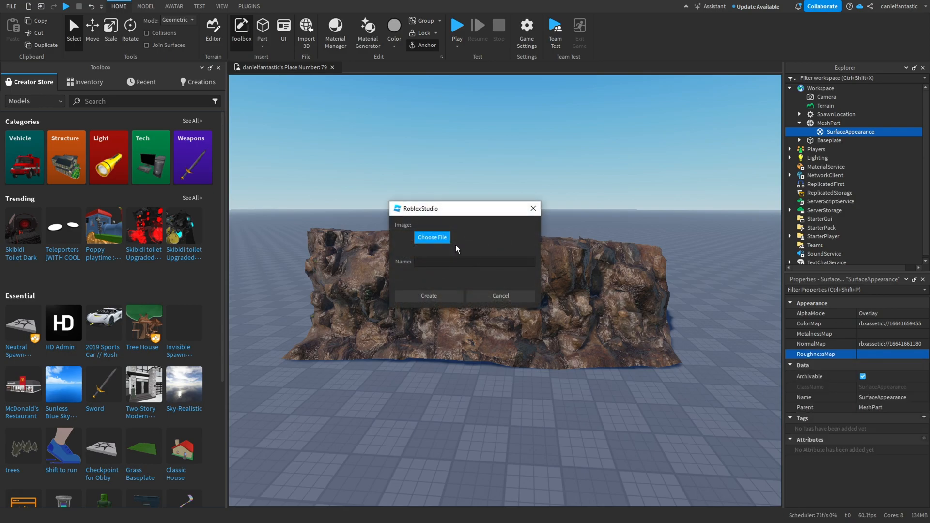
click(432, 238)
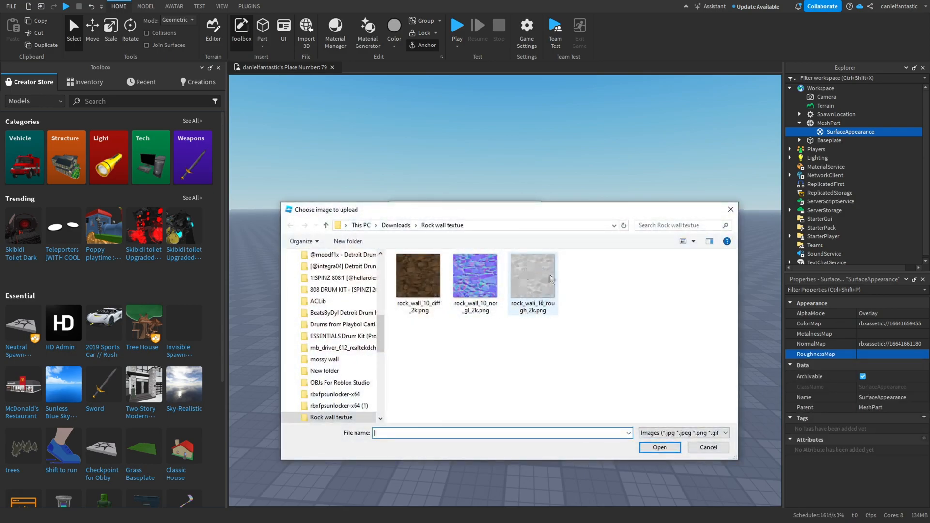
mouse_move(532, 275)
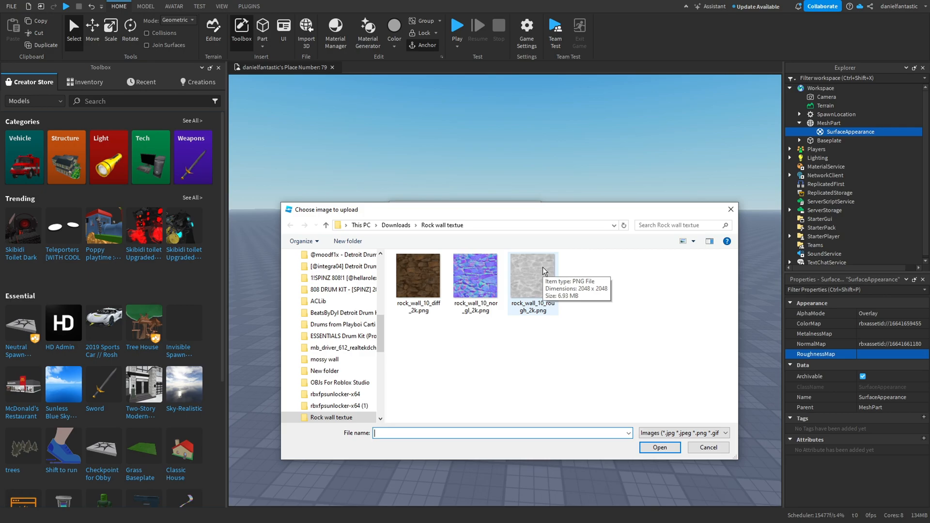
mouse_move(529, 281)
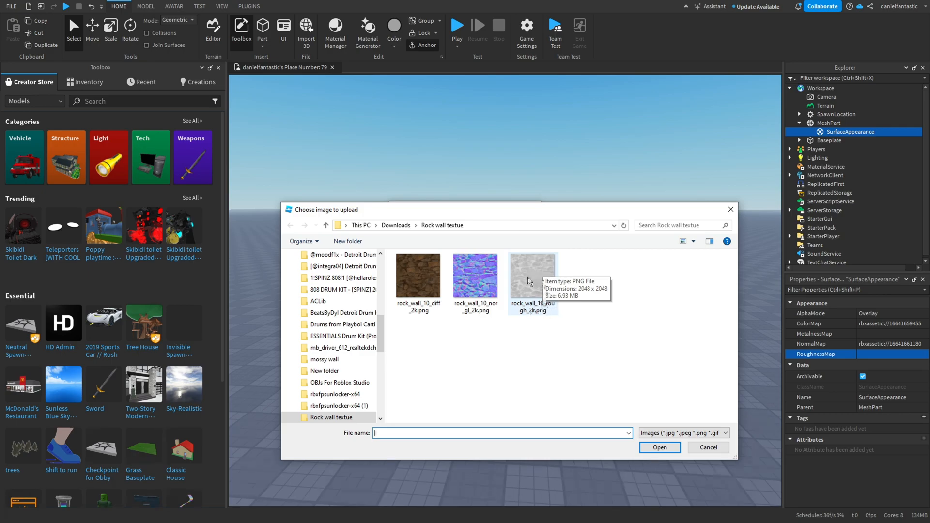
click(531, 275)
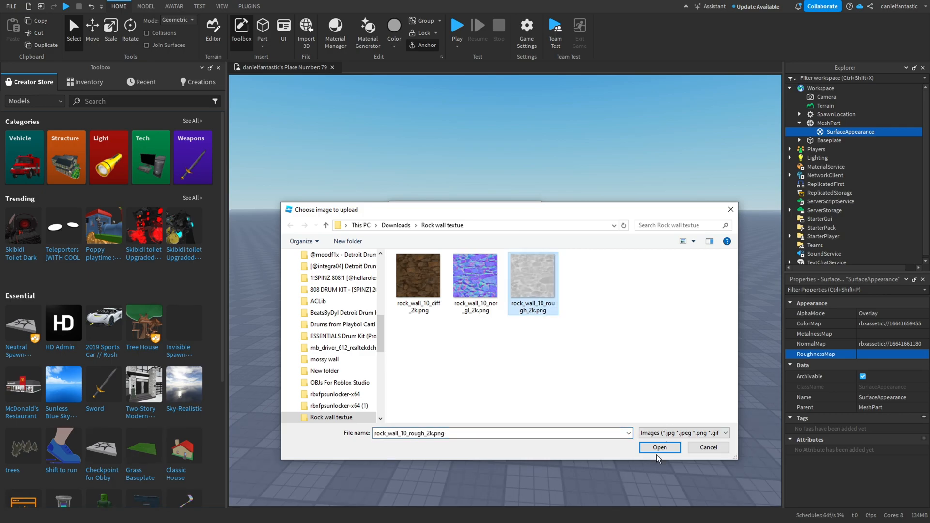
click(659, 447)
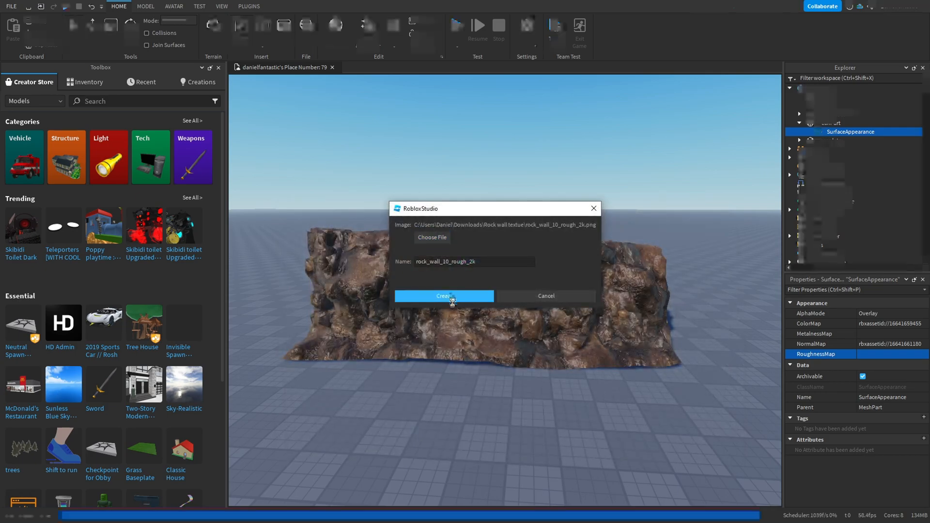
click(444, 296)
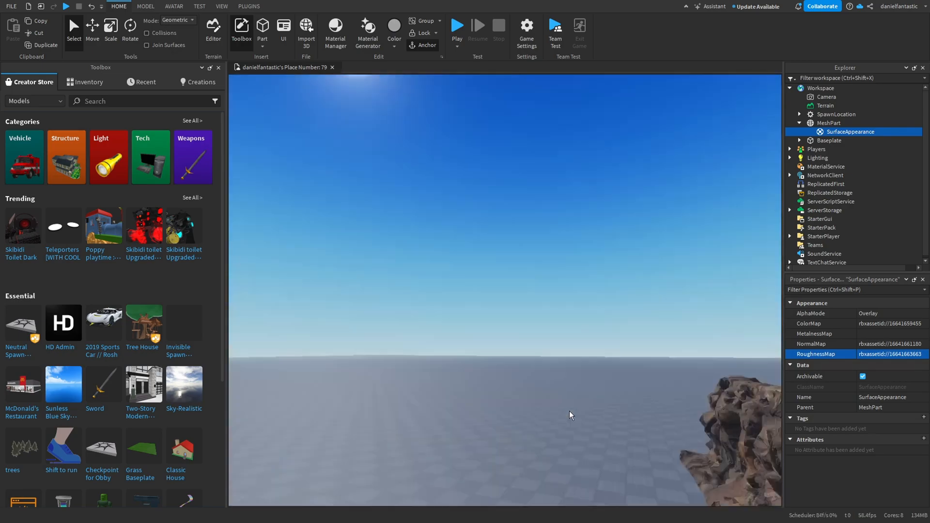
Reselect the textured rock-wall MeshPart and show the PLUGINS ribbon tools.
click(827, 122)
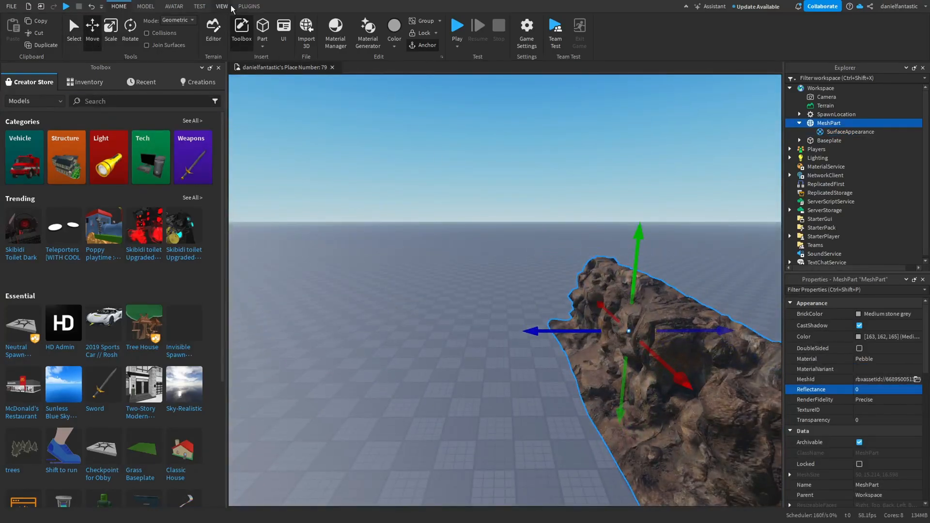
click(248, 6)
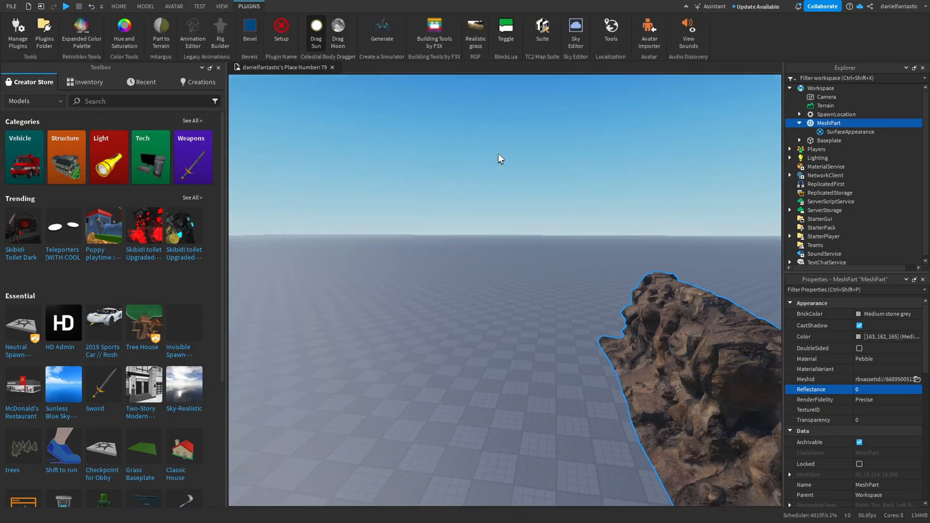